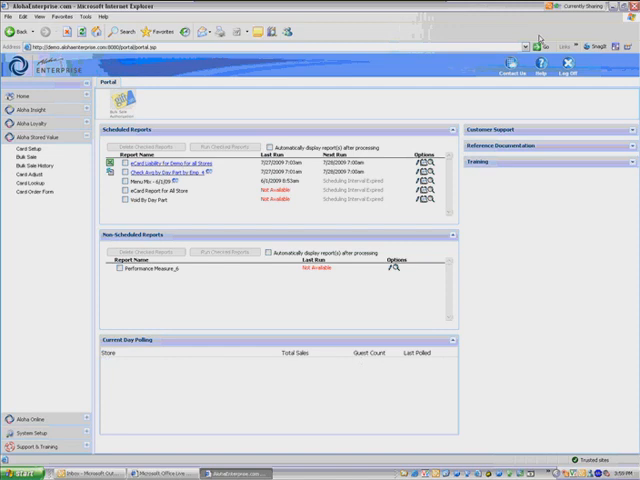
# Begin a new Aloha Stored Value card type named gift card.
pyautogui.click(32, 148)
pyautogui.write('gift card')
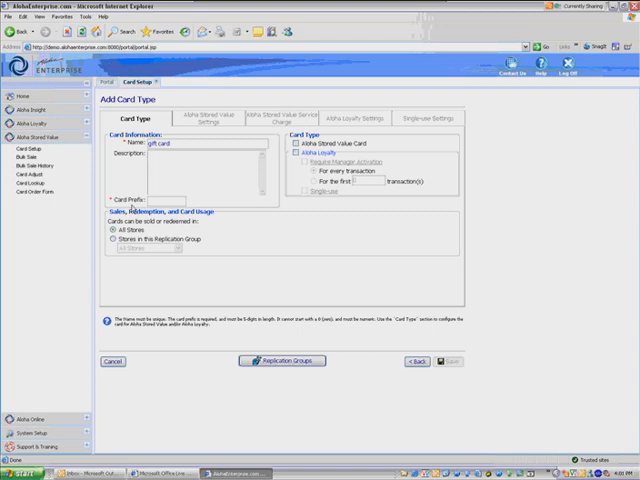
# Enter card prefix 12345 and choose the store group for the gift card type.
pyautogui.write('12345')
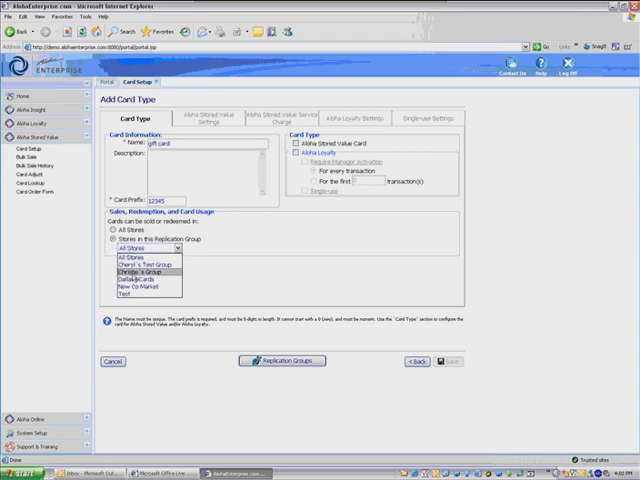
pyautogui.click(144, 250)
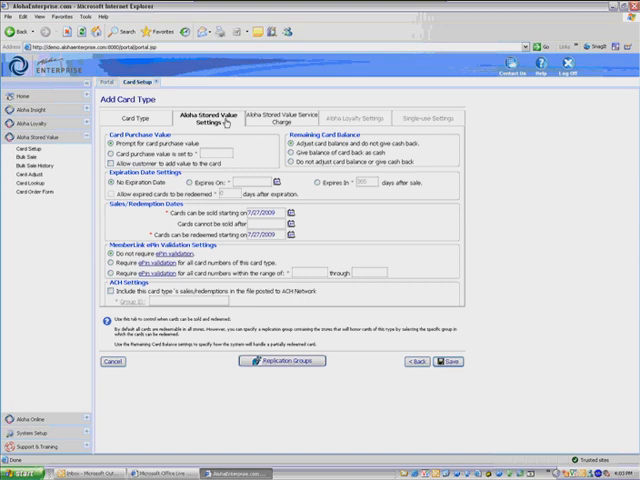
pyautogui.moveTo(112, 148)
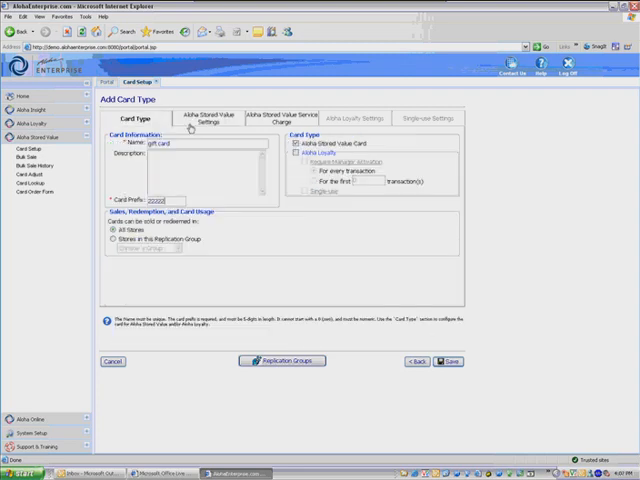
# Answer the Disable Add Card Value prompt on the gift card's stored value settings.
pyautogui.click(208, 118)
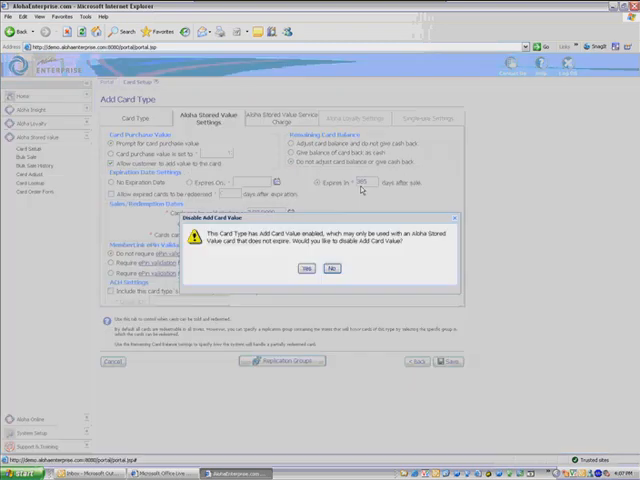
pyautogui.click(332, 268)
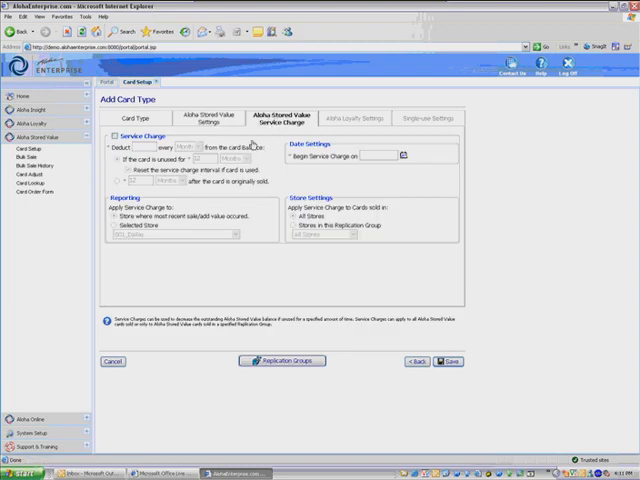
# Enable a monthly service charge deducted from the balance, reported against a selected store.
pyautogui.click(112, 136)
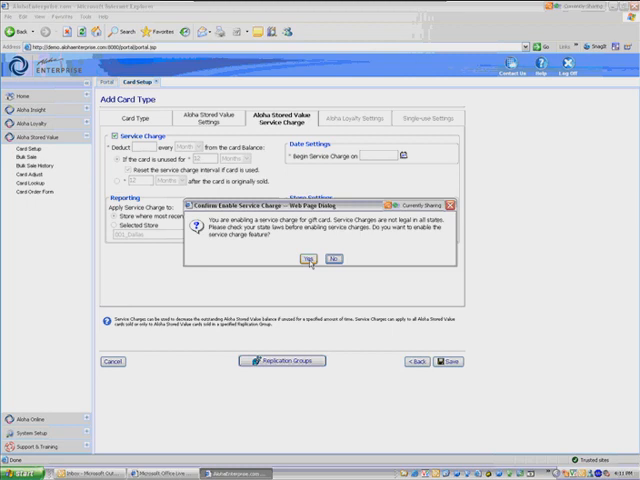
pyautogui.click(308, 260)
pyautogui.write('1.5')
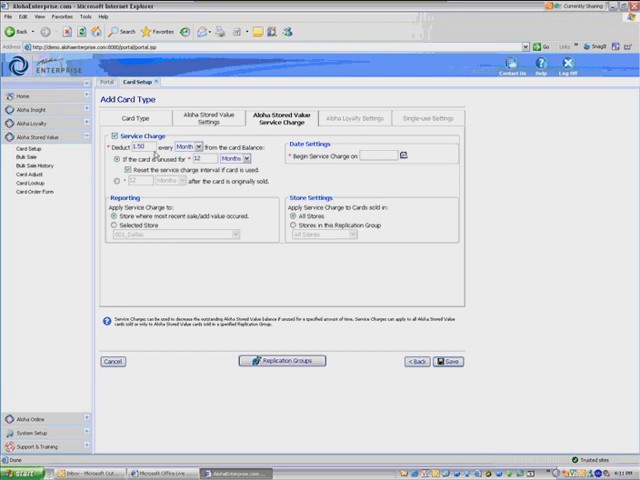
pyautogui.click(184, 148)
pyautogui.write('6')
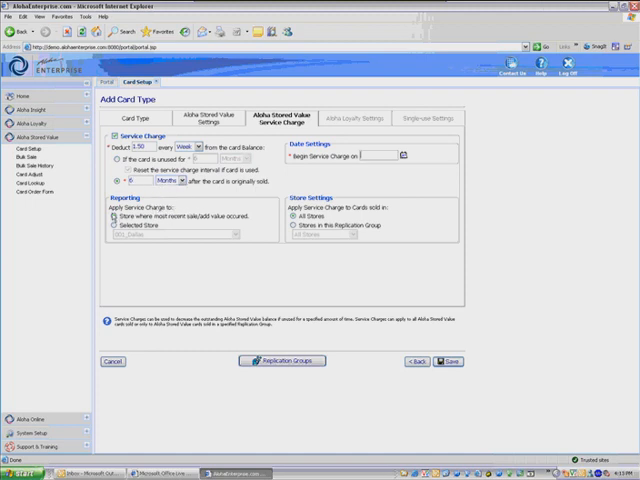
pyautogui.click(106, 224)
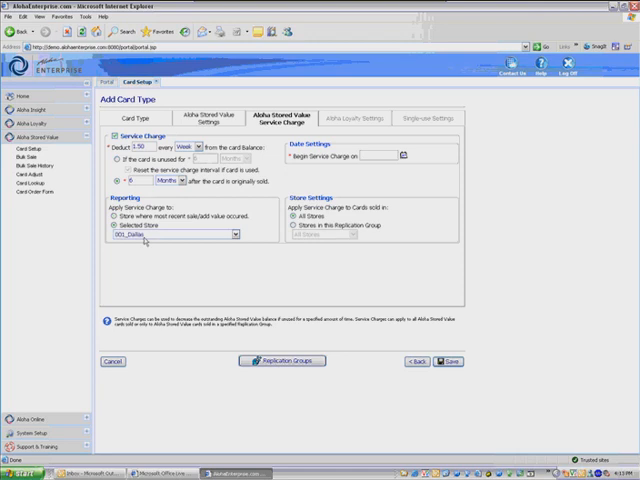